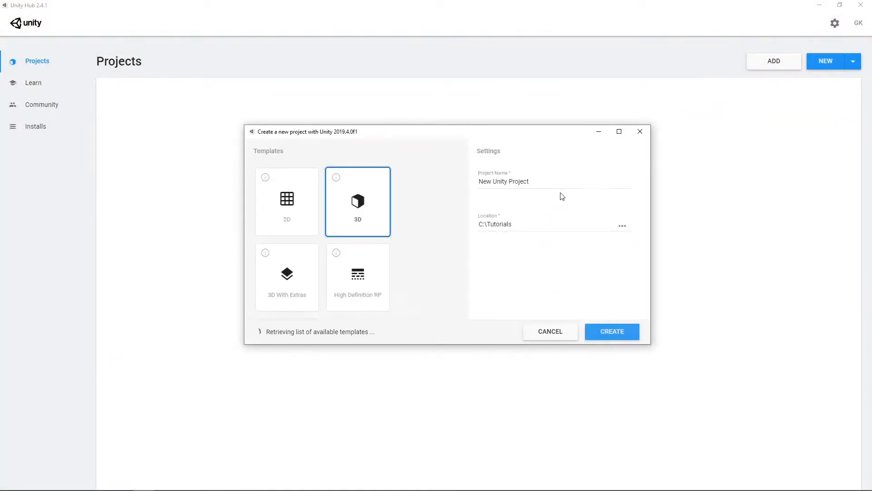
# - Name the new 3D project 'PrivateField' and create it in Unity Hub
pyautogui.write('PrivateField')
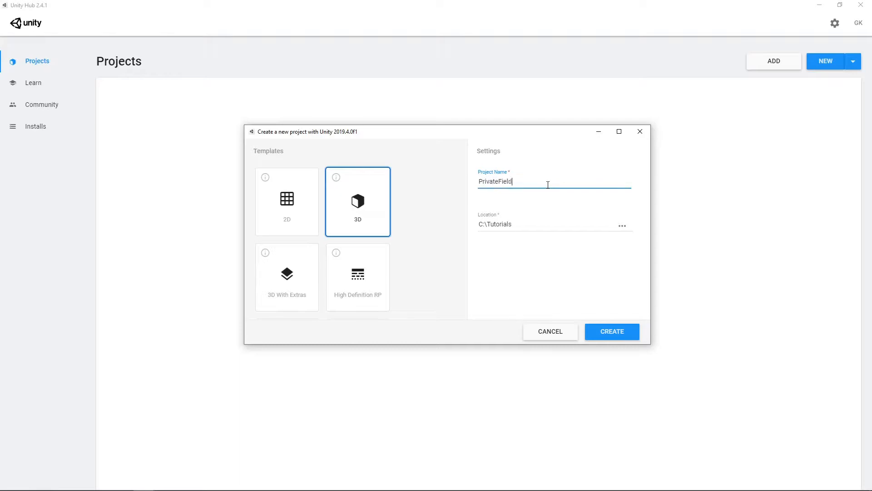
pyautogui.click(610, 331)
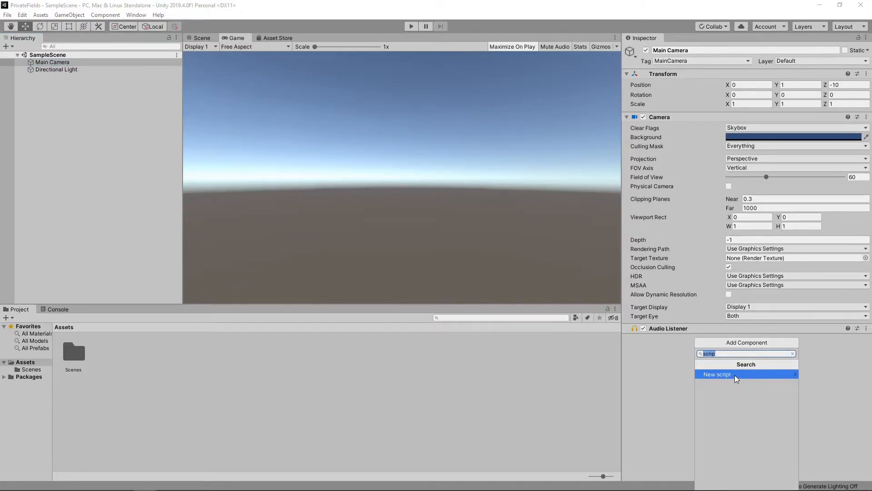
# - Add a new script component named 'PrivateField' to Main Camera
pyautogui.click(717, 374)
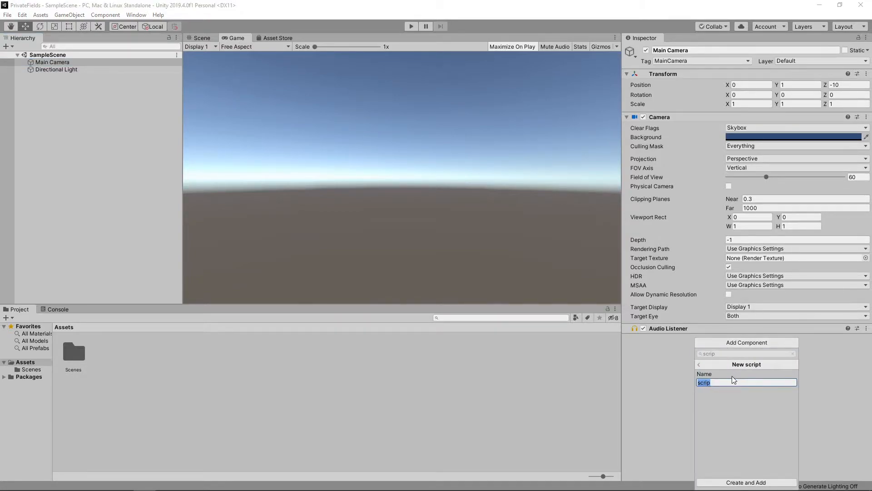
pyautogui.write('PrivateField')
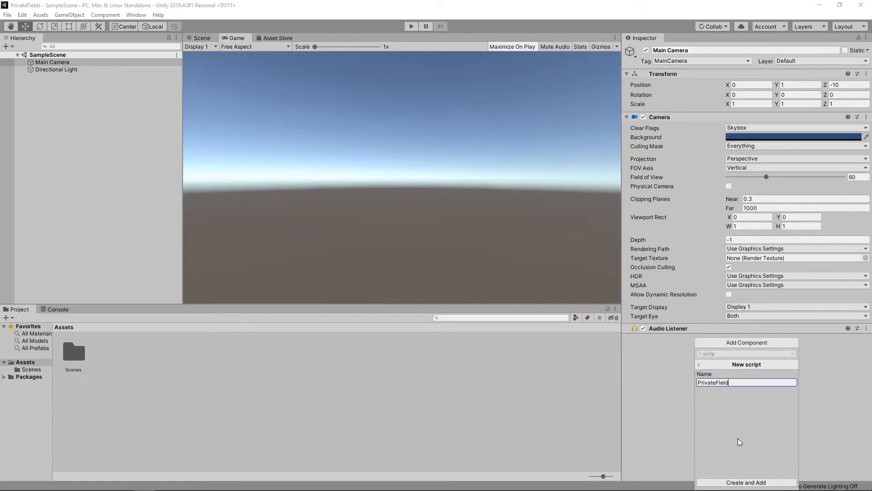
pyautogui.click(746, 481)
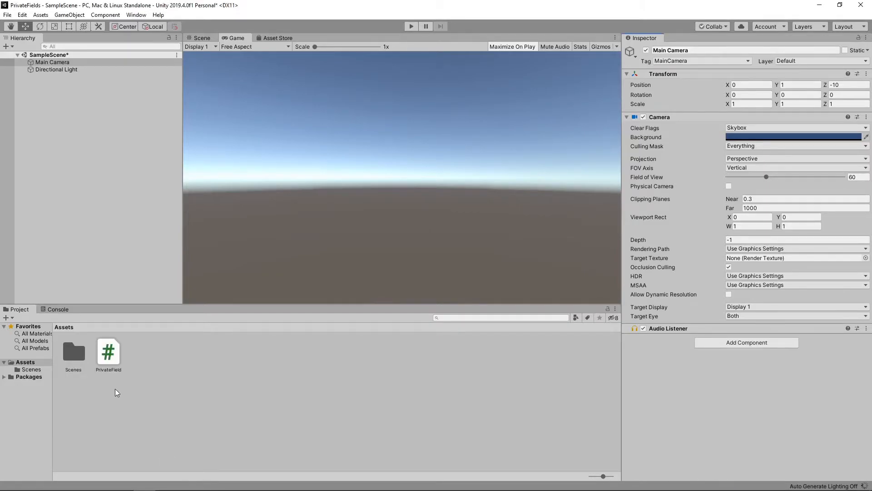
# - Write 'private float someValue;' in PrivateField, then reselect Main Camera in Unity
pyautogui.doubleClick(108, 351)
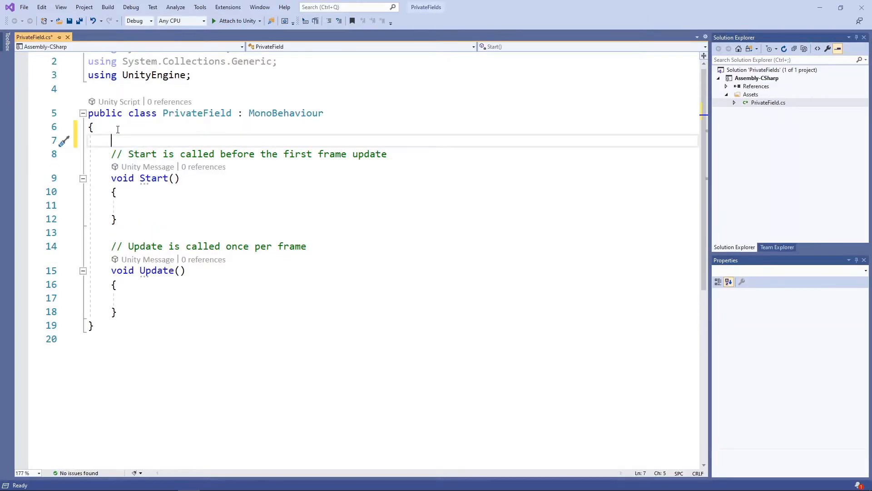
pyautogui.write('private')
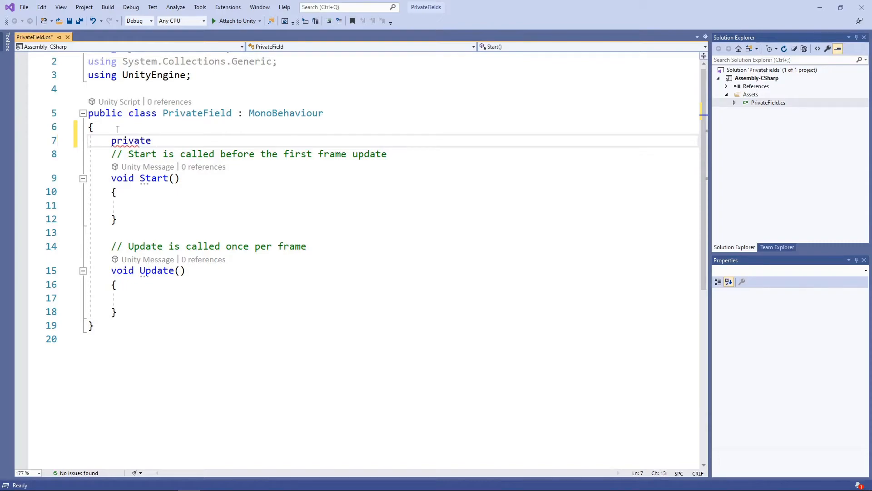
pyautogui.write('float someValue;')
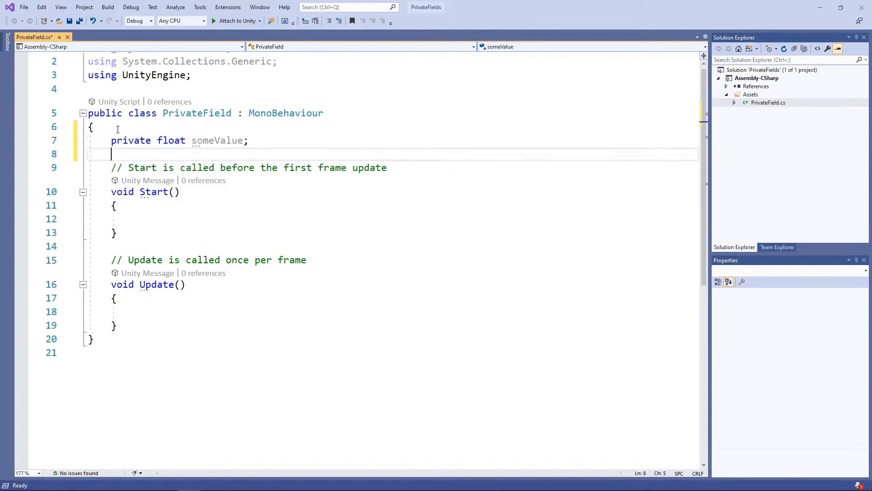
pyautogui.click(69, 21)
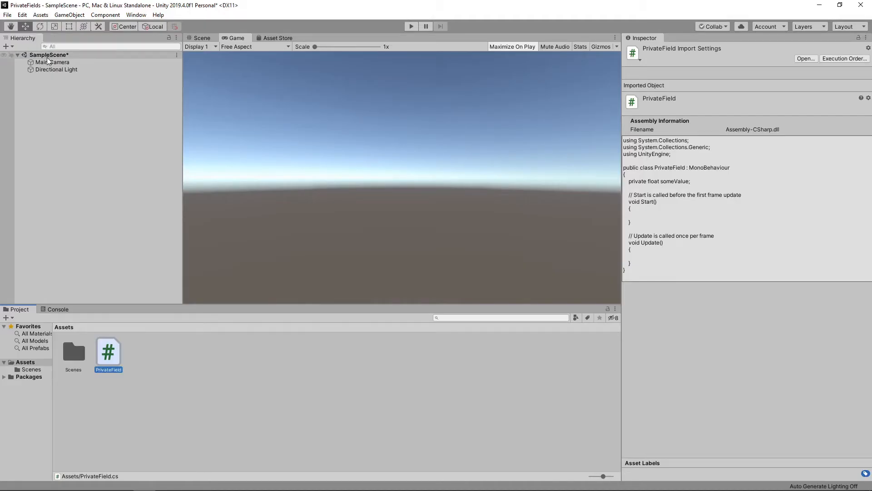
pyautogui.click(53, 61)
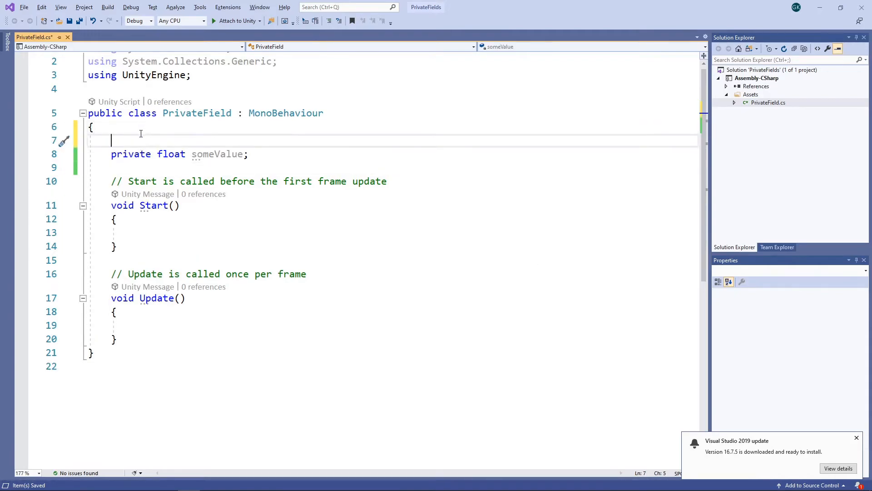
# - Add the [SerializeField] attribute above the someValue field
pyautogui.write('[SerializeField]')
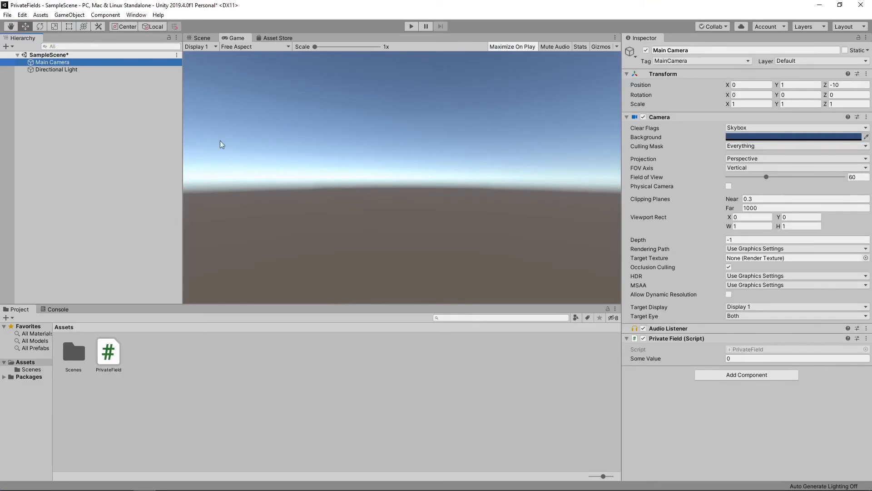
# - Enter 10 in the Private Field component's Some Value field on Main Camera
pyautogui.click(795, 358)
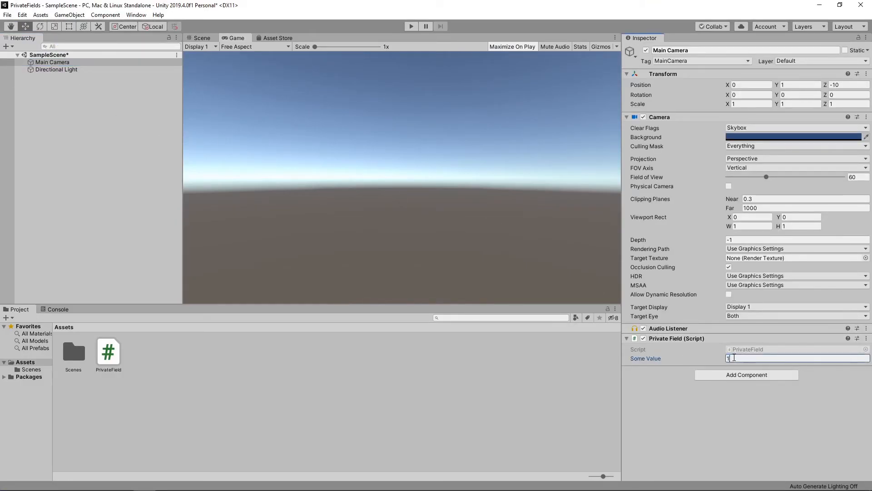
pyautogui.write('0')
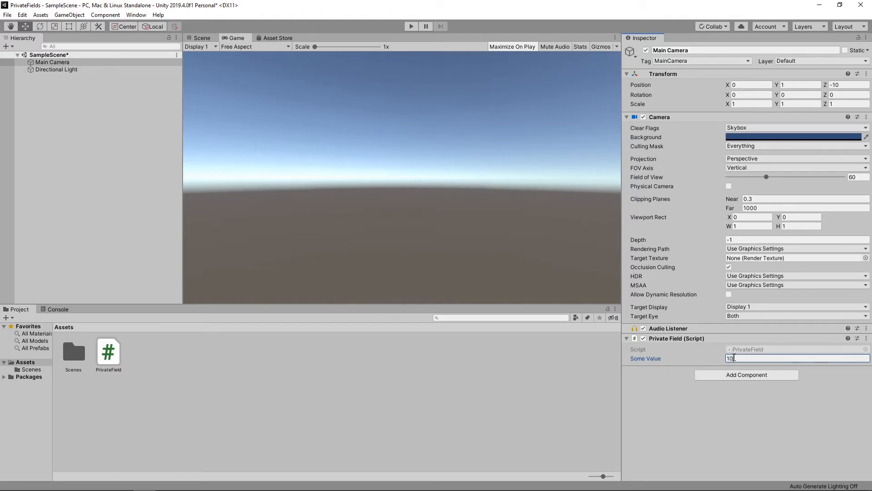